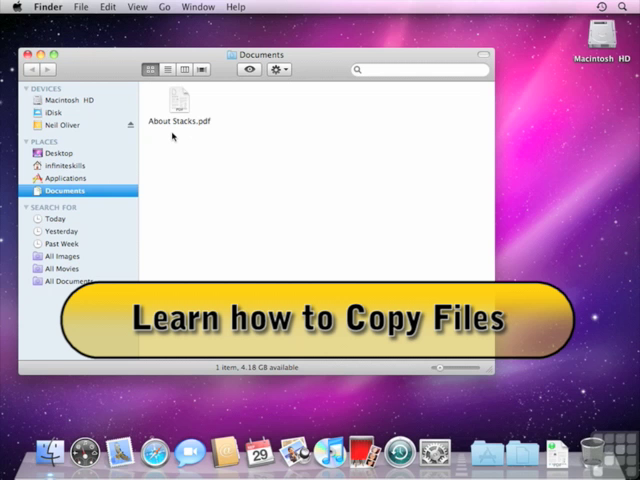
mouse_move(260, 247)
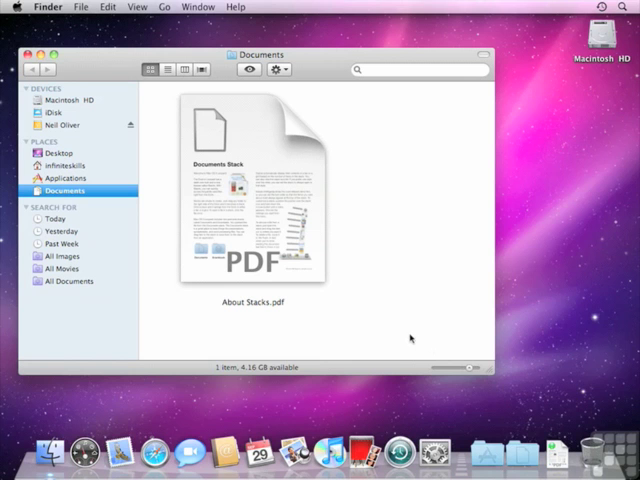
mouse_move(383, 295)
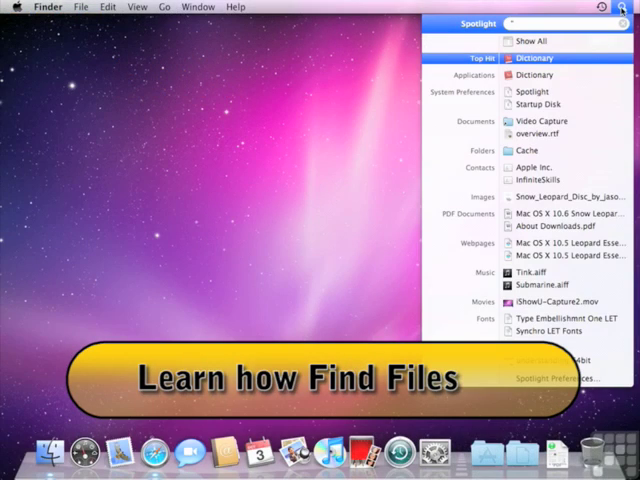
Search Spotlight for 'about' to list matching items such as About Downloads.pdf
text(about)
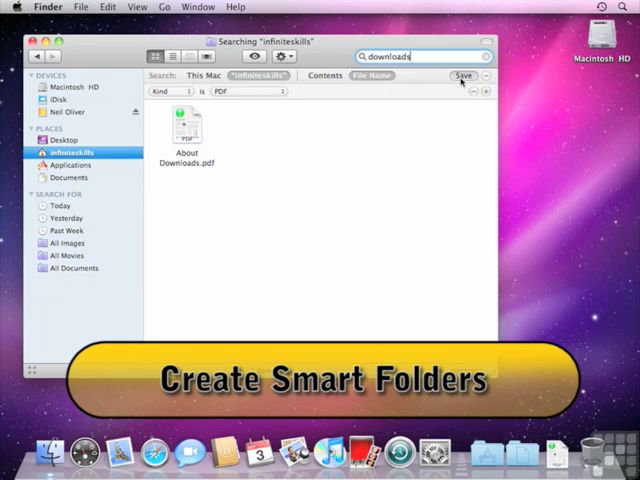
Save the PDF downloads search as smart folder 'download pdf' in the sidebar
click(461, 75)
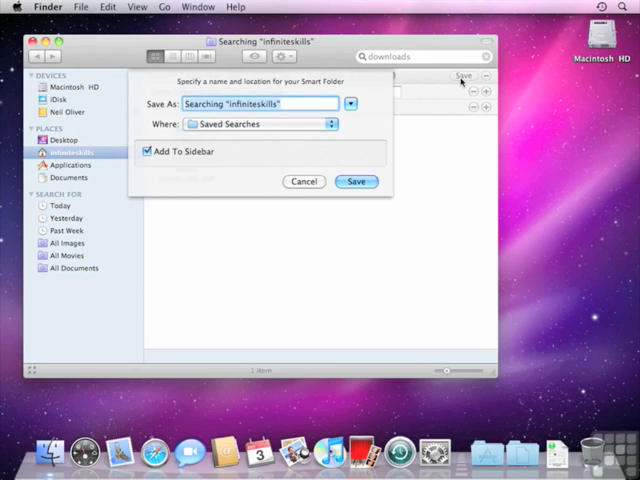
text(download pdf)
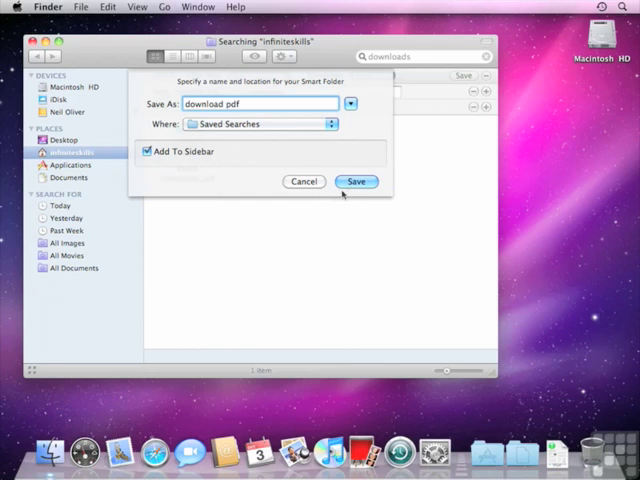
click(356, 181)
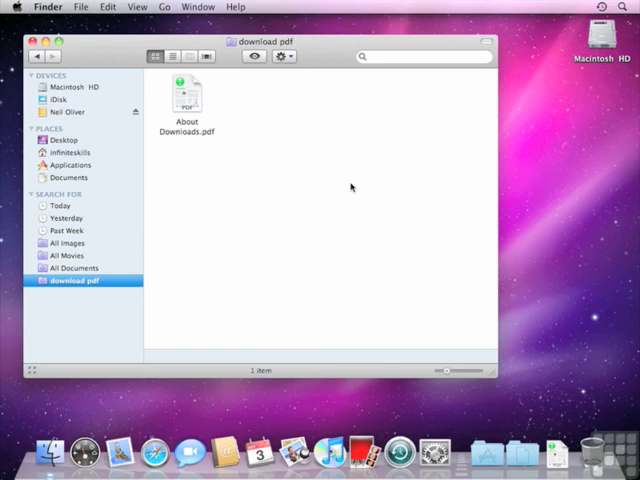
mouse_move(84, 291)
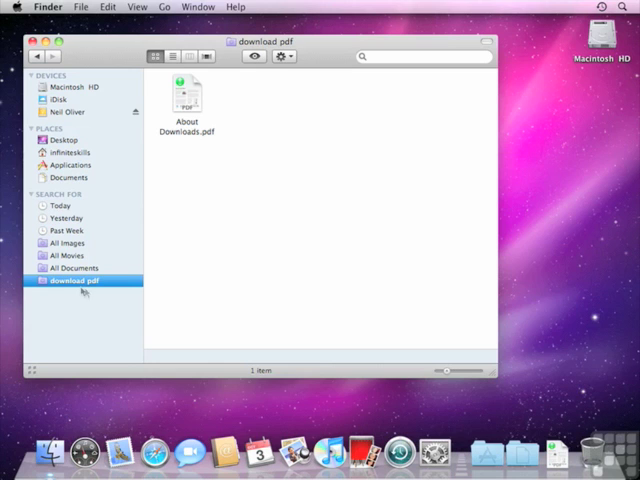
mouse_move(82, 288)
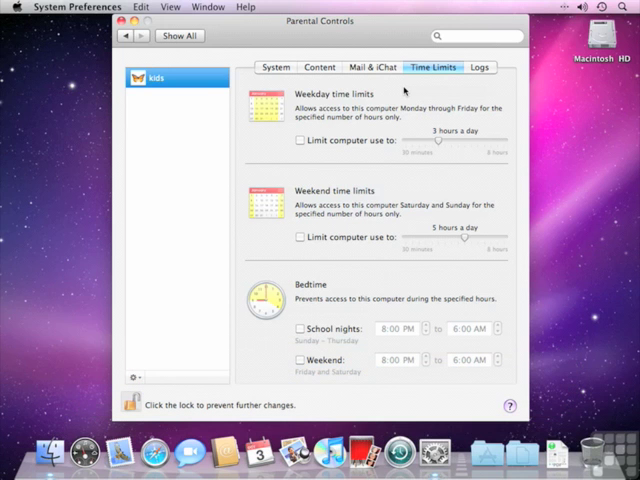
mouse_move(399, 91)
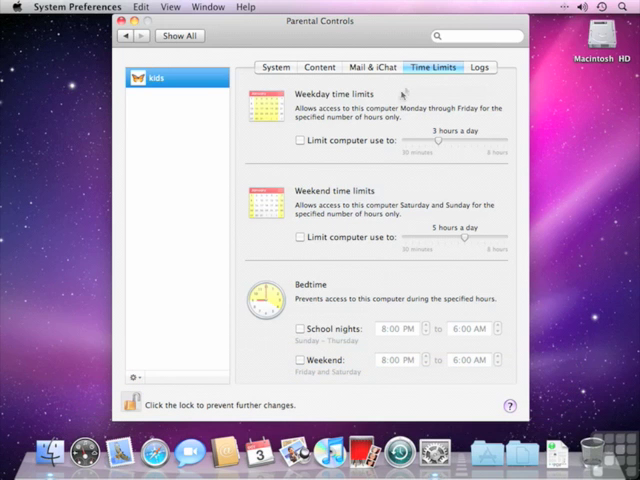
mouse_move(385, 190)
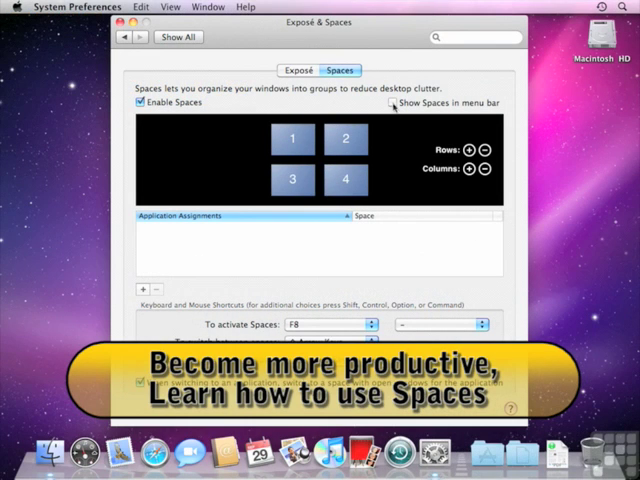
Tick 'Show Spaces in menu bar' in Exposé & Spaces preferences
click(392, 103)
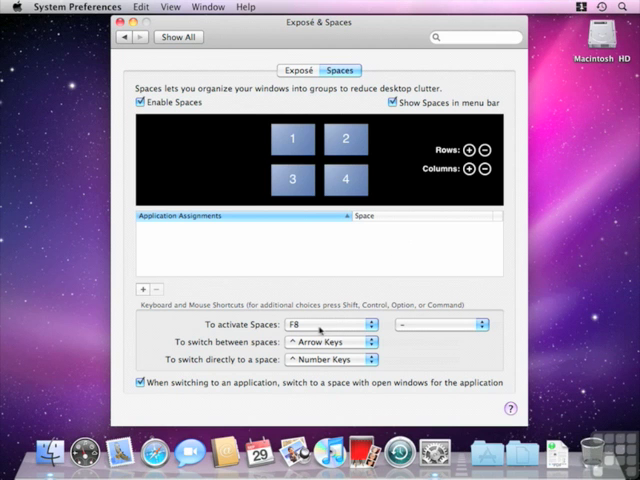
mouse_move(318, 328)
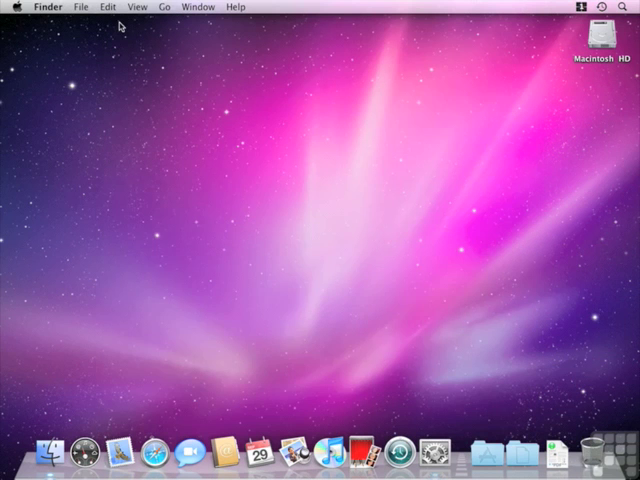
mouse_move(155, 455)
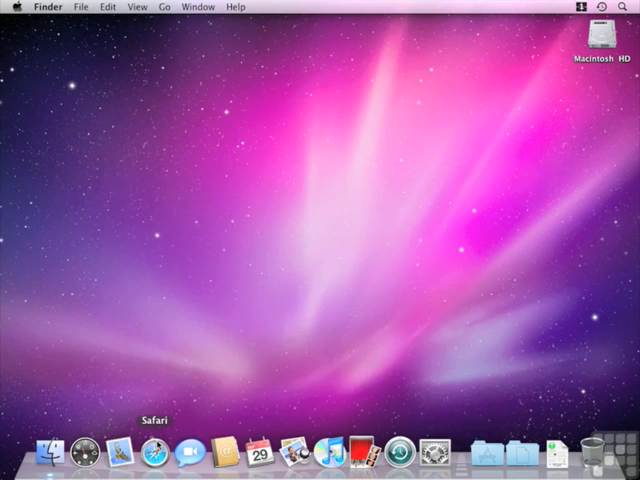
Launch Safari from the Dock and open the Spaces menu bar list
click(157, 453)
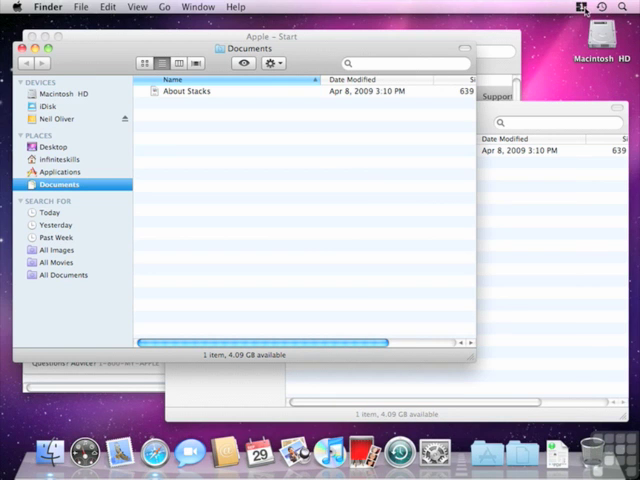
click(581, 7)
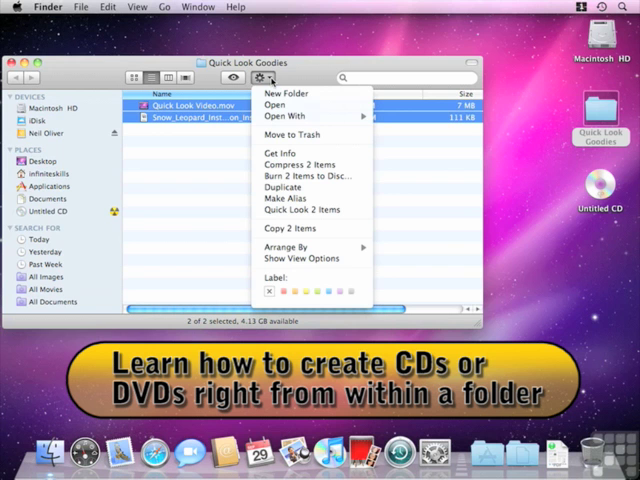
mouse_move(311, 175)
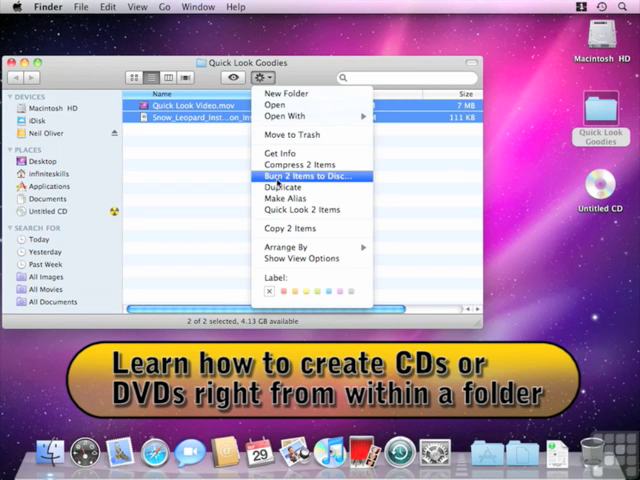
Burn both selected files to a disc named 'Quick Look Goodies' at maximum speed
click(308, 176)
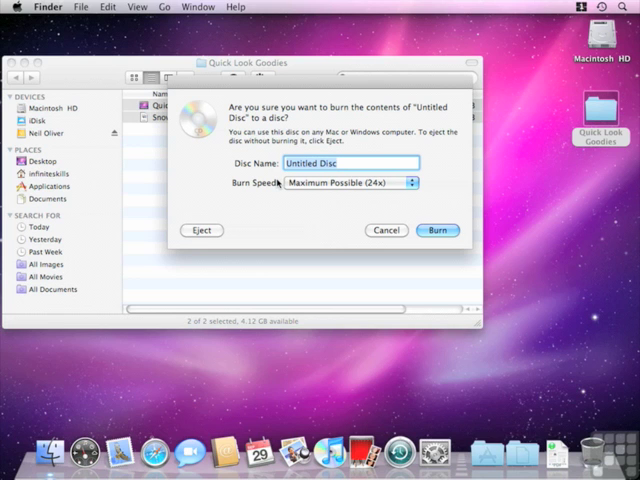
text(Quick Look Goodies)
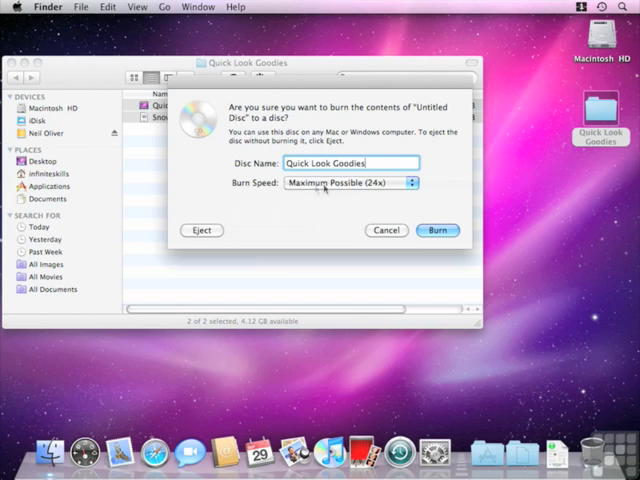
click(348, 182)
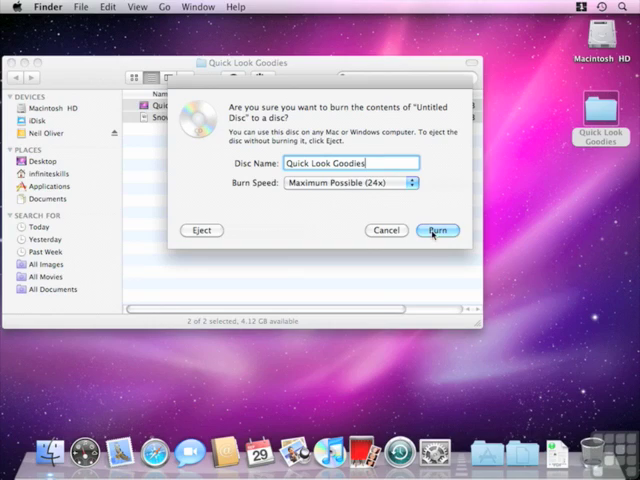
click(437, 230)
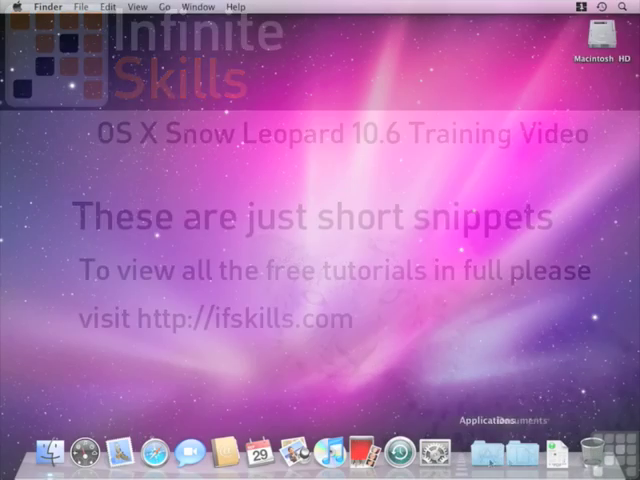
Open the home folder and add its Pictures folder to the Dock as a stack
click(486, 455)
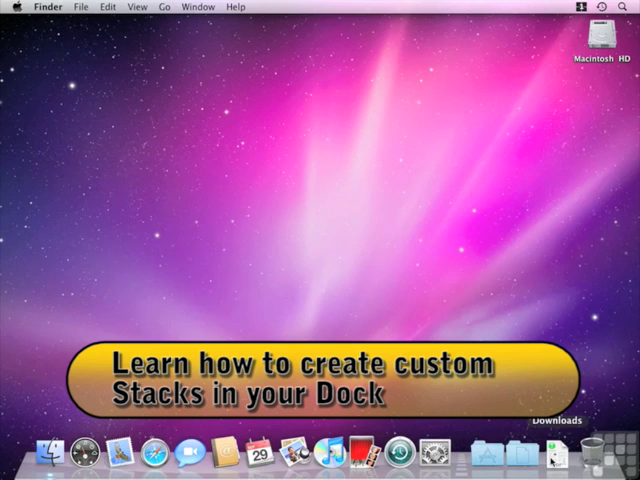
click(558, 456)
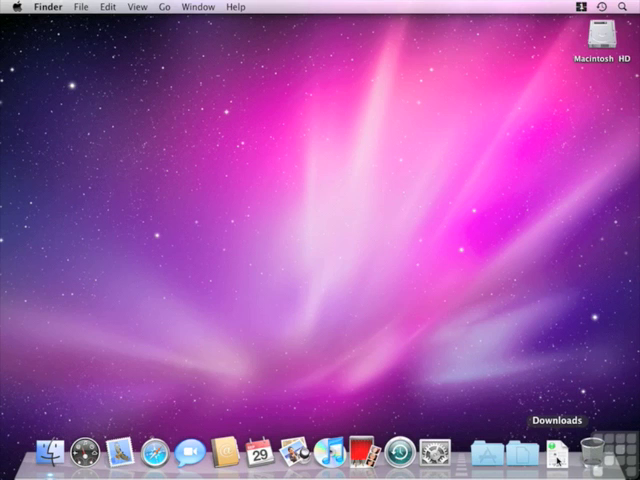
double_click(598, 35)
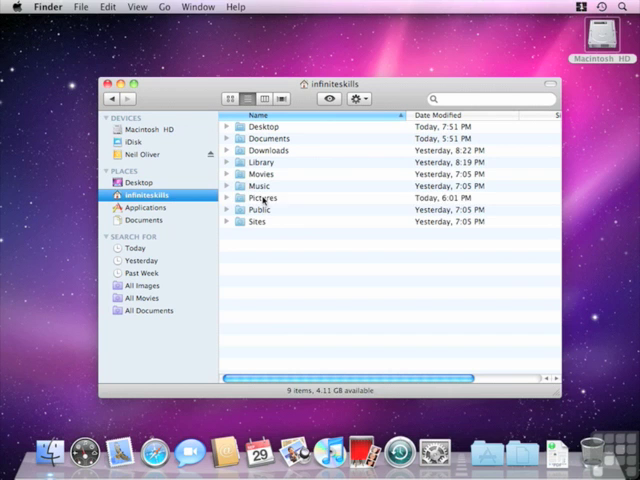
click(262, 198)
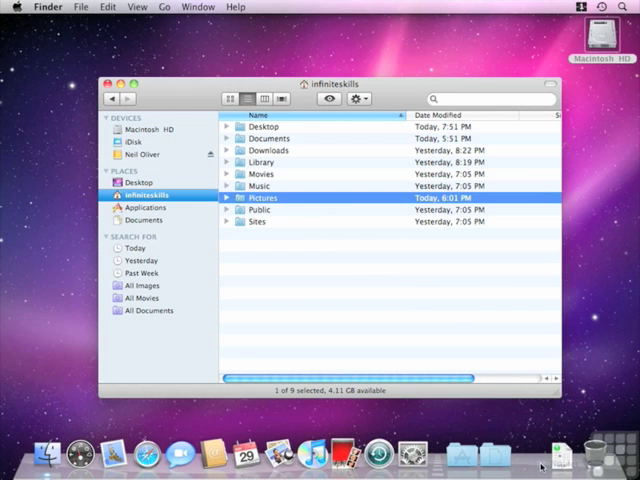
mouse_move(527, 456)
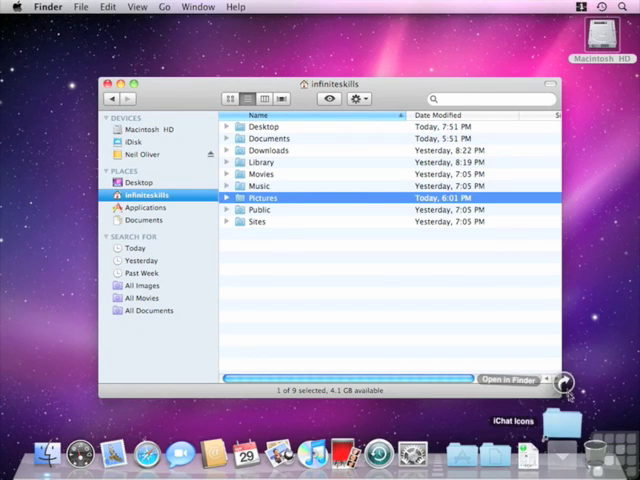
click(104, 84)
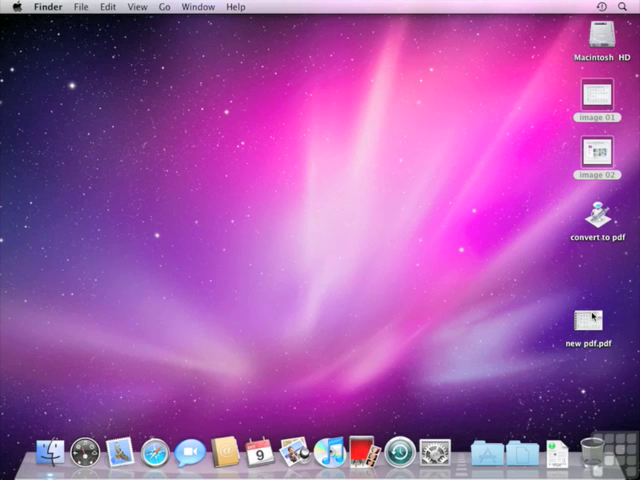
Open new pdf.pdf from the desktop in Preview to view its two pages
click(591, 320)
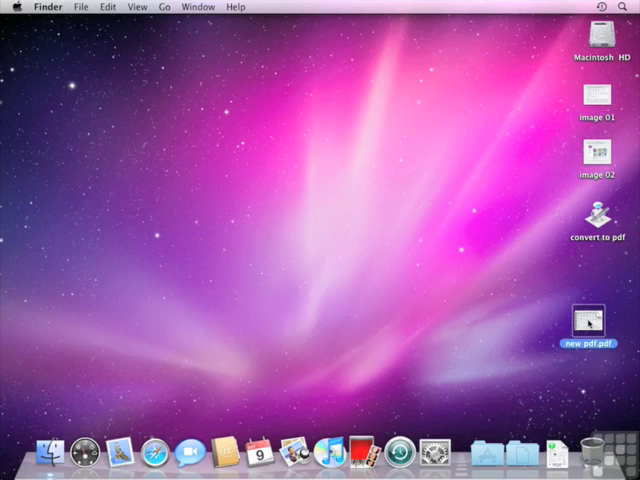
double_click(586, 320)
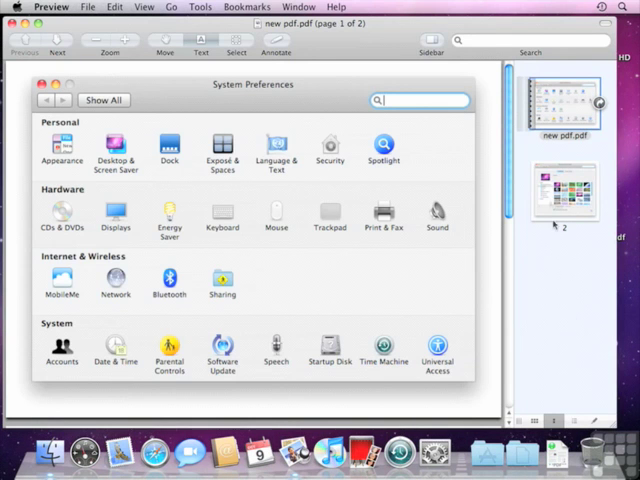